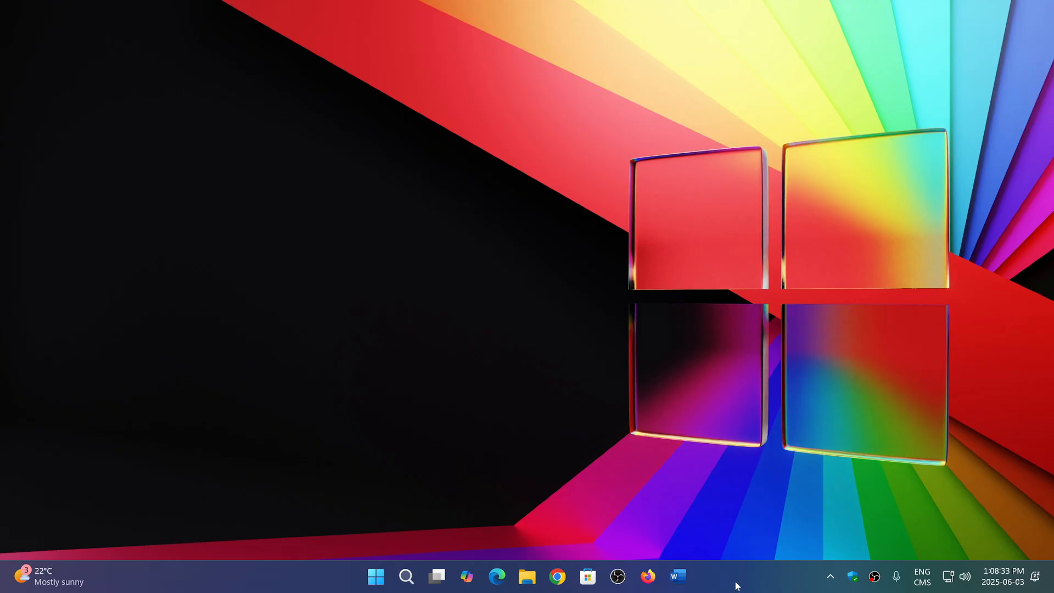
pyautogui.moveTo(547, 452)
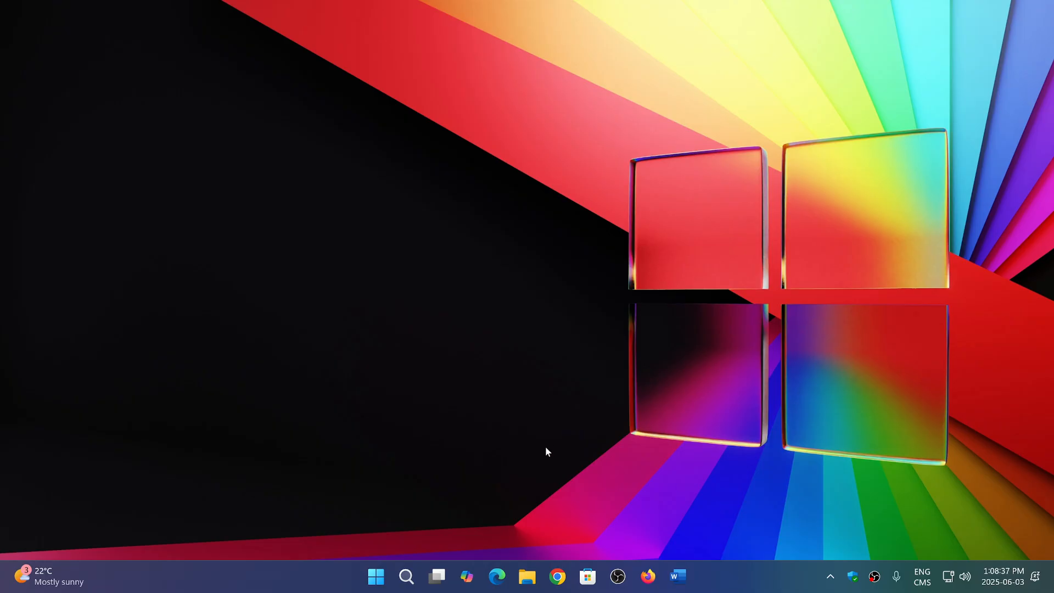
# - Launch Edge and reach About Microsoft Edge via Settings and more > Help and feedback
pyautogui.click(497, 576)
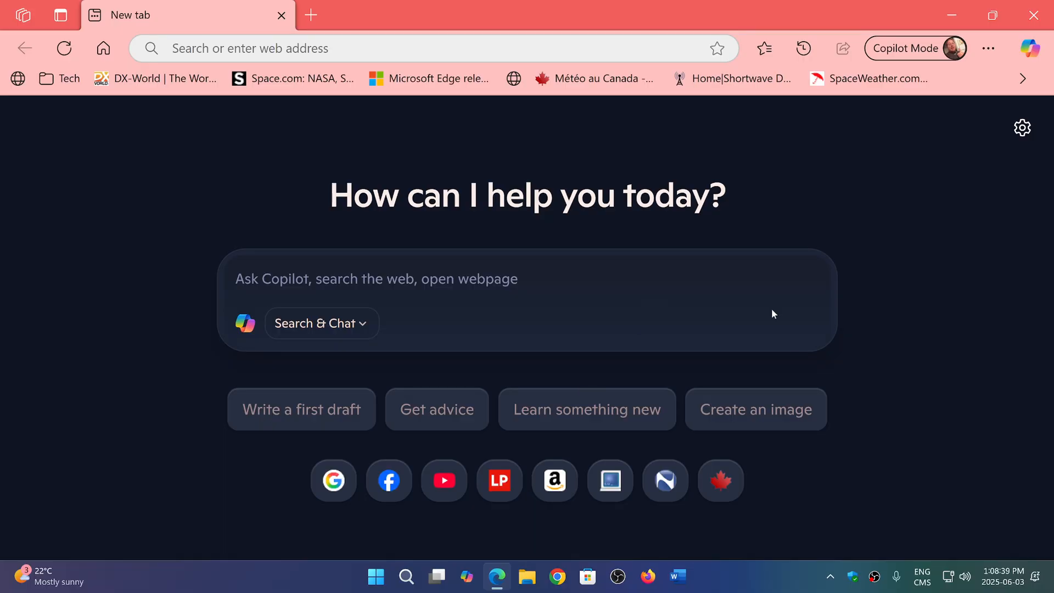
pyautogui.moveTo(924, 225)
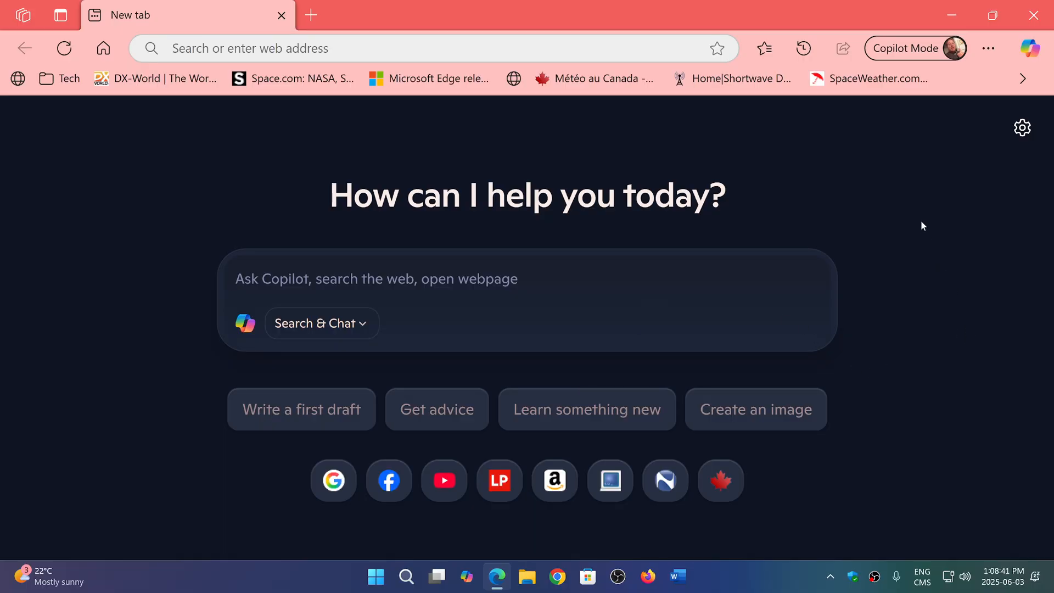
pyautogui.moveTo(989, 48)
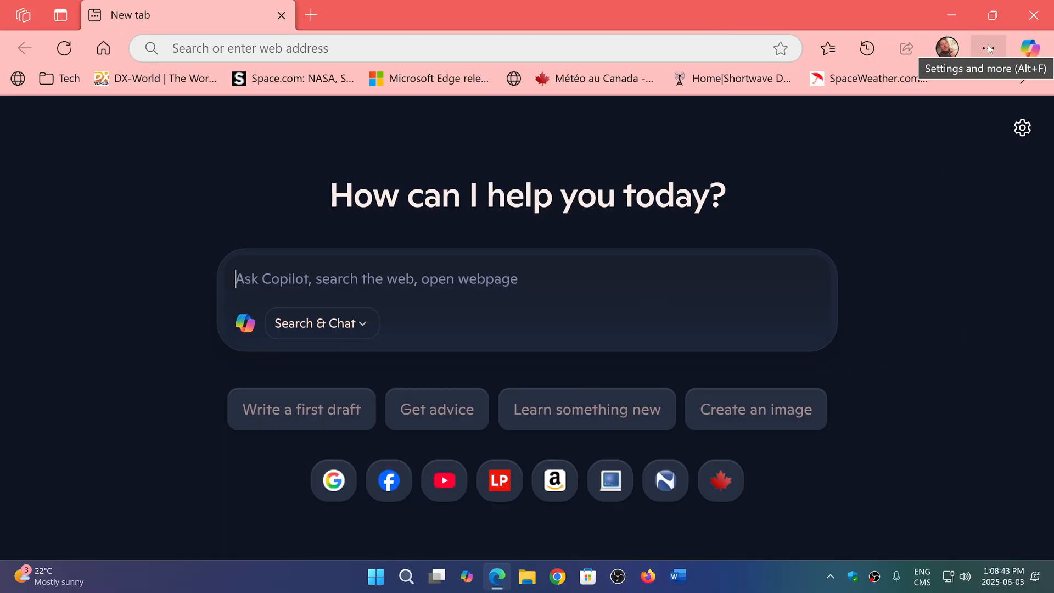
pyautogui.click(988, 47)
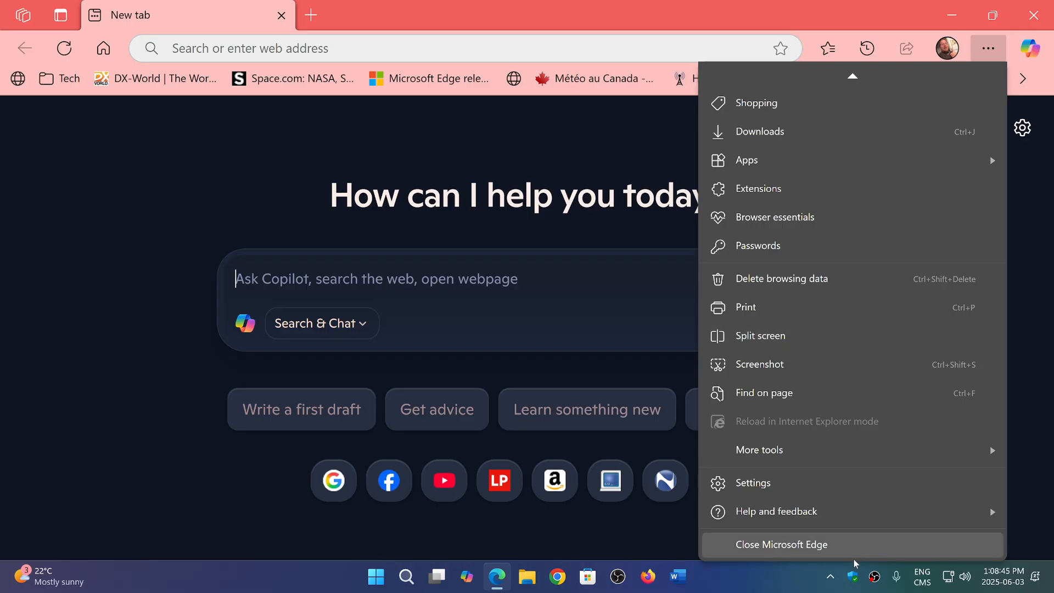
pyautogui.click(774, 511)
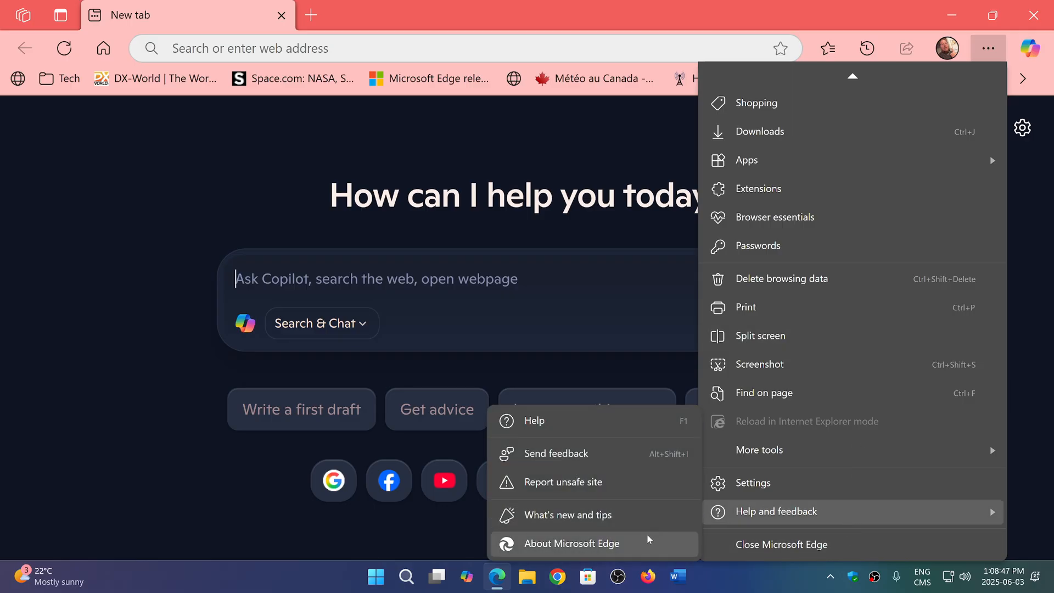
pyautogui.click(572, 544)
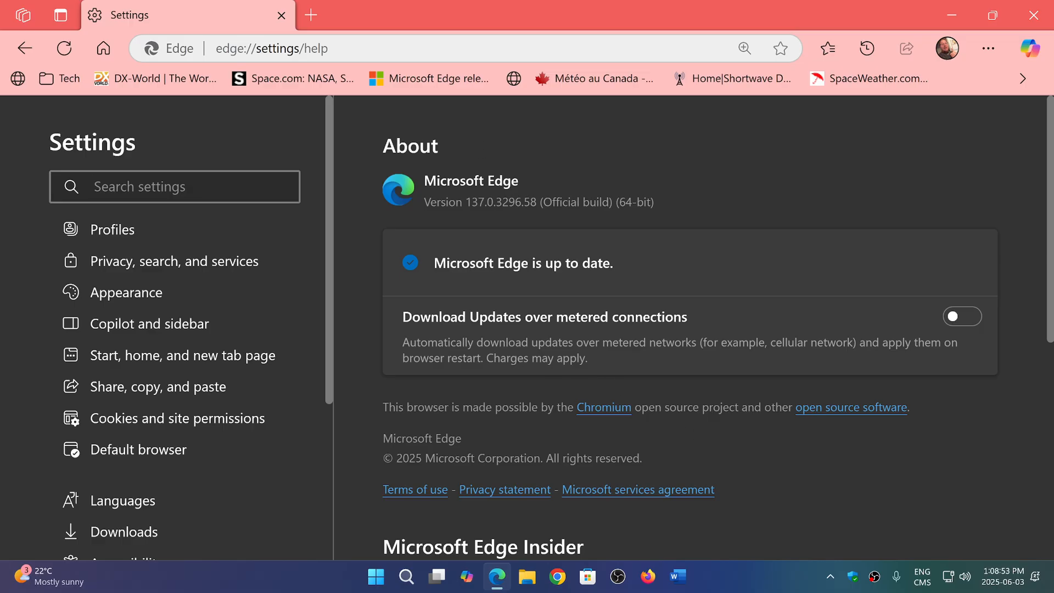
pyautogui.moveTo(937, 472)
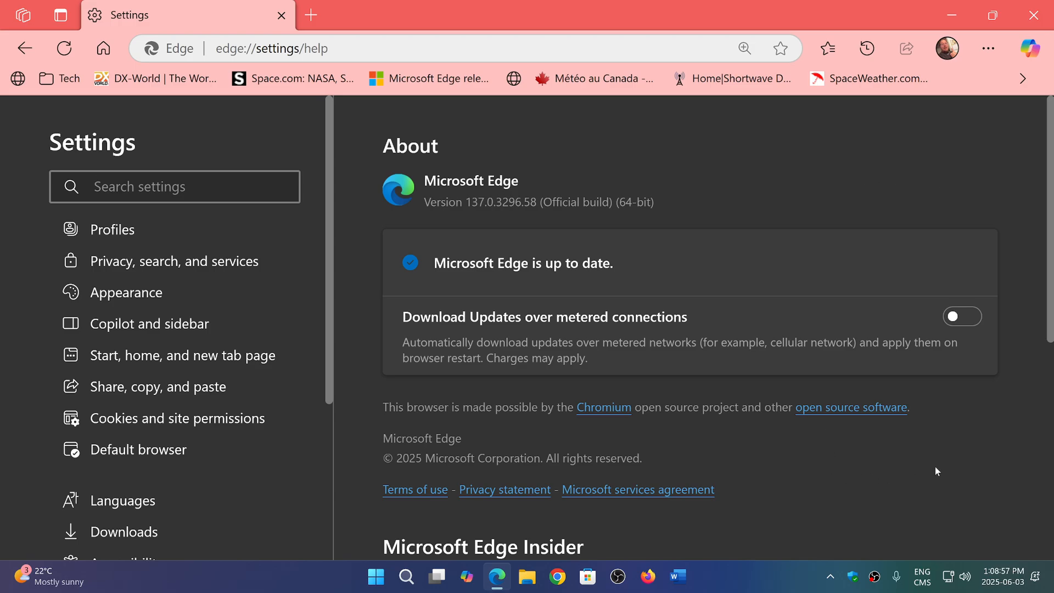
# - Confirm version 137.0.3296.58 is up to date on the About page, then close Edge
pyautogui.click(175, 187)
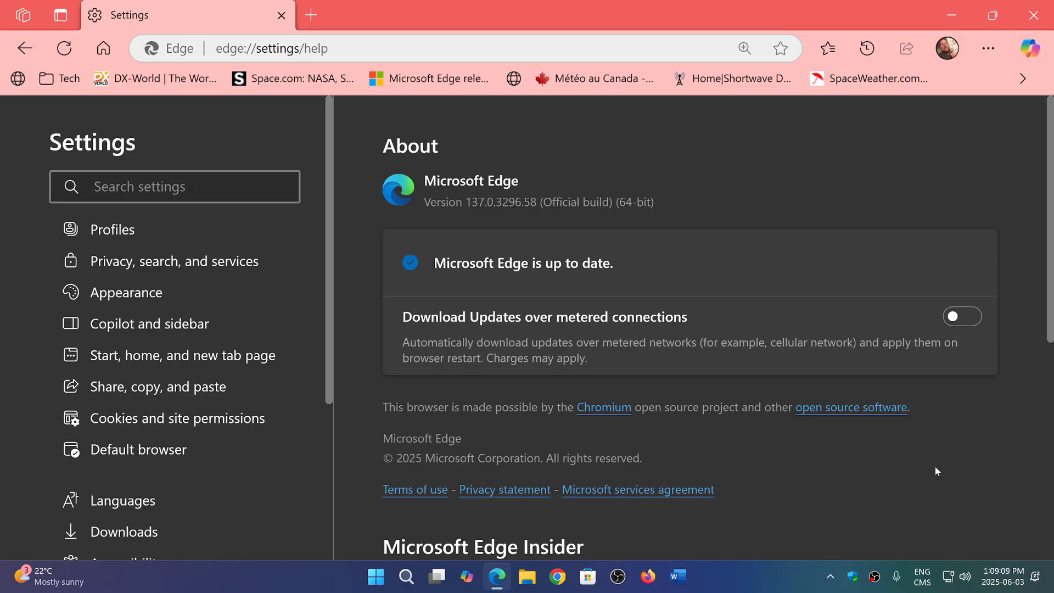
pyautogui.moveTo(858, 481)
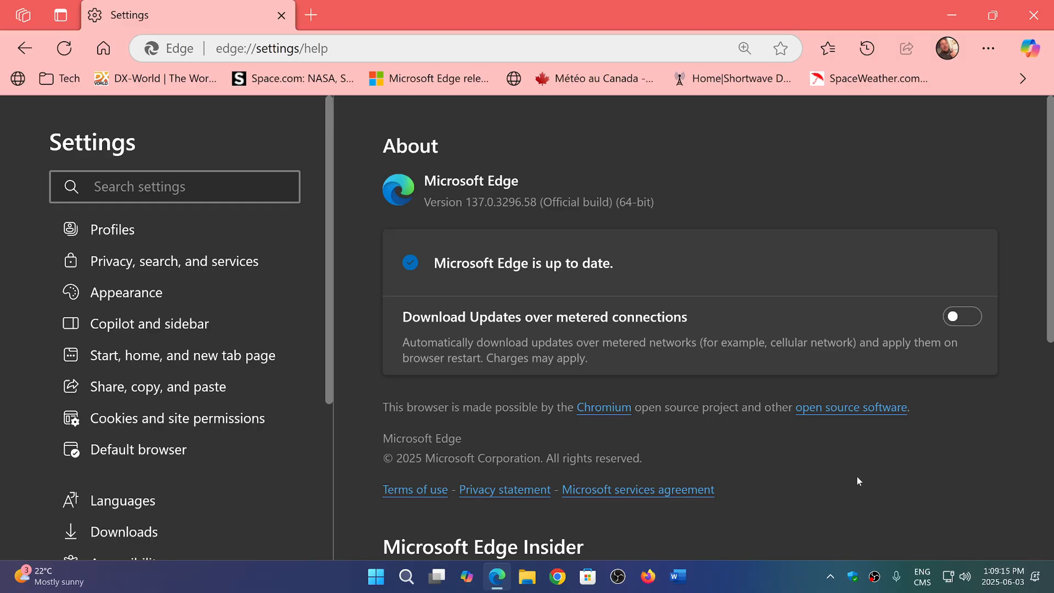
pyautogui.click(175, 187)
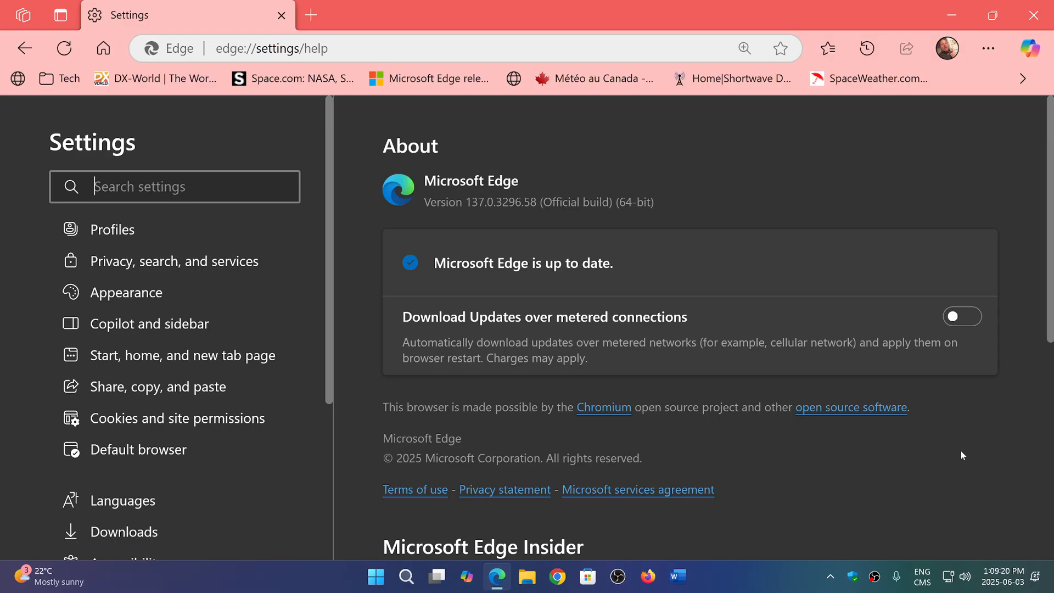
pyautogui.moveTo(814, 495)
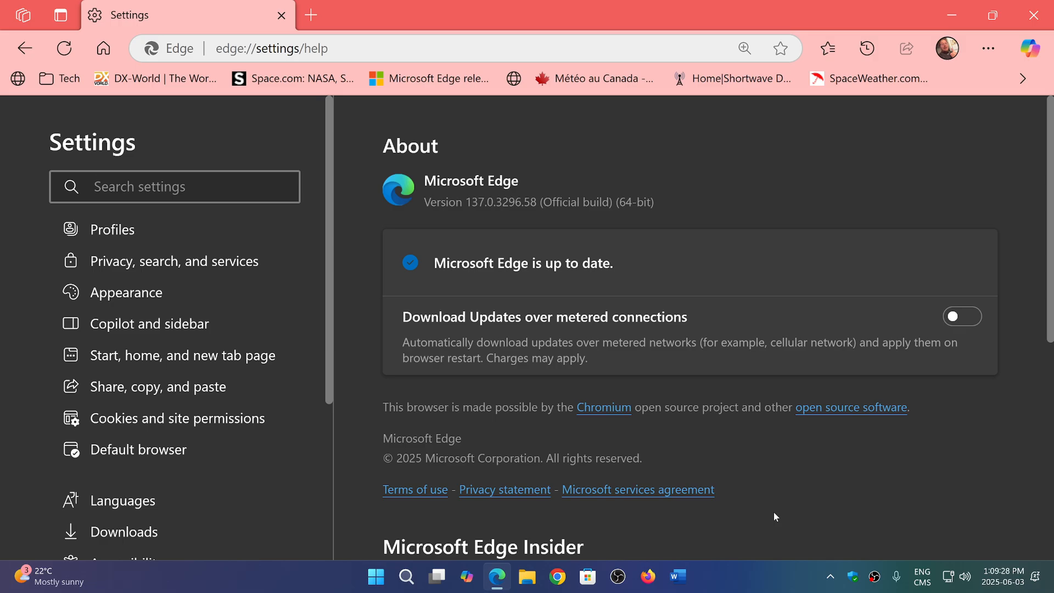
pyautogui.click(174, 186)
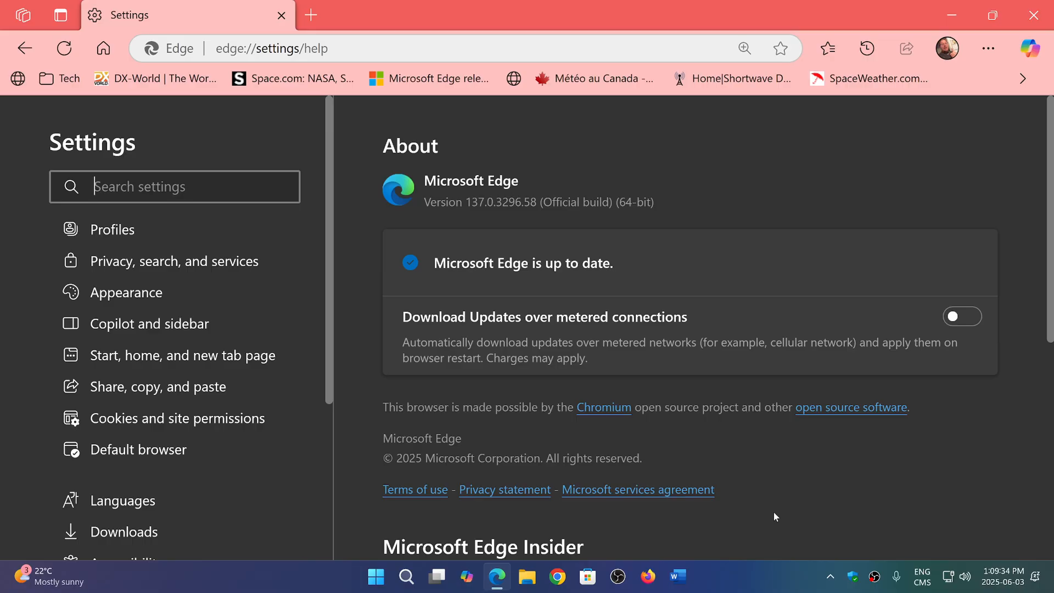
pyautogui.moveTo(789, 285)
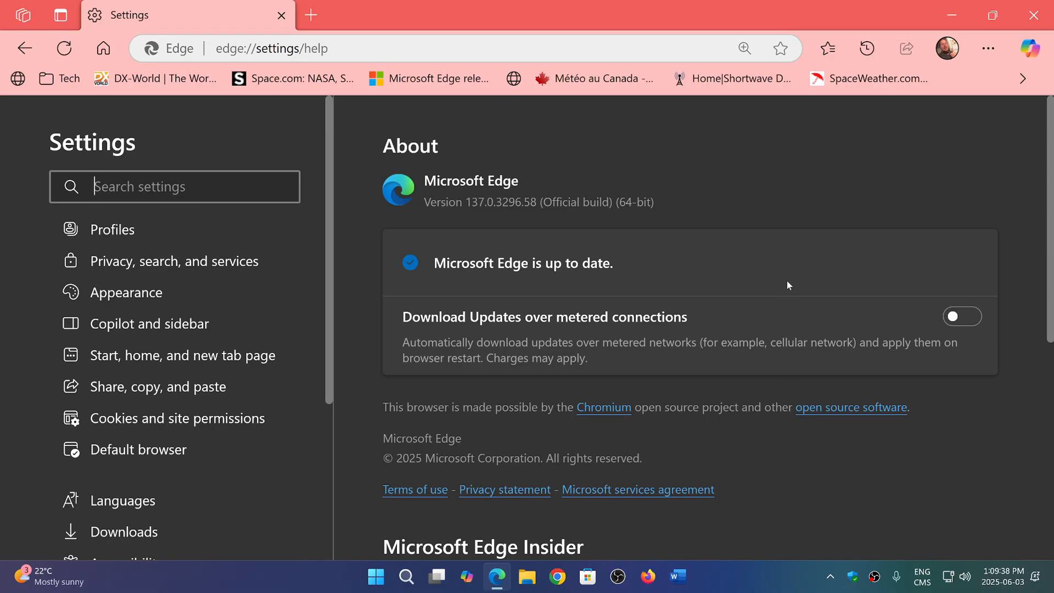
pyautogui.moveTo(1035, 14)
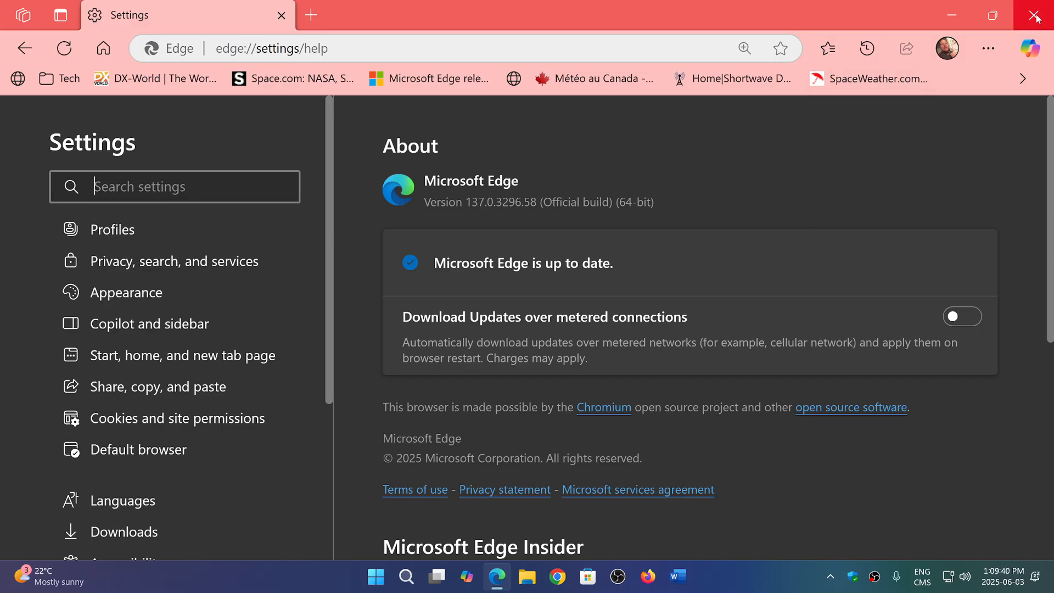
pyautogui.click(1038, 14)
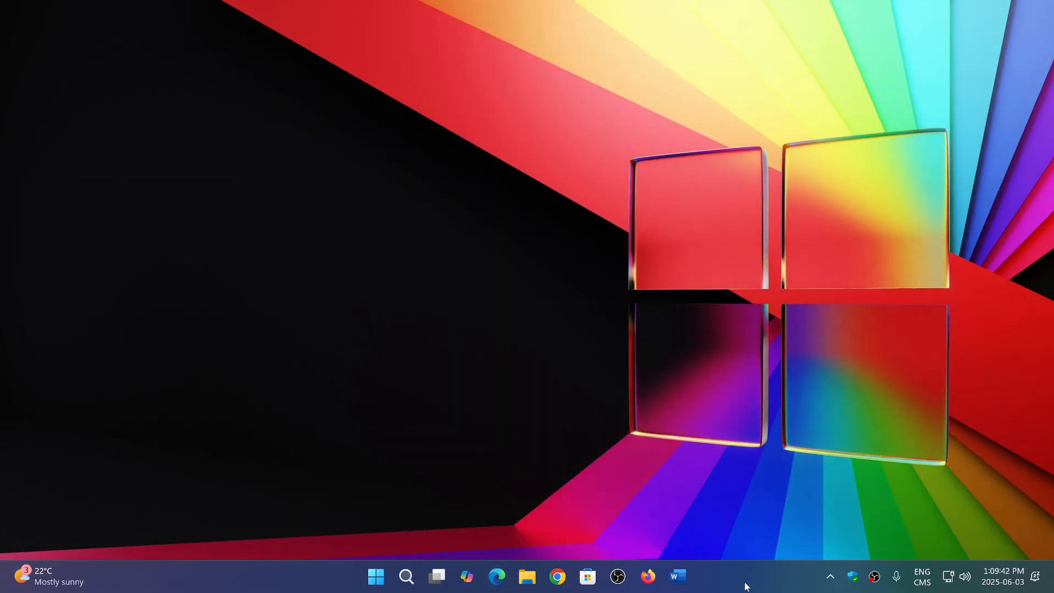